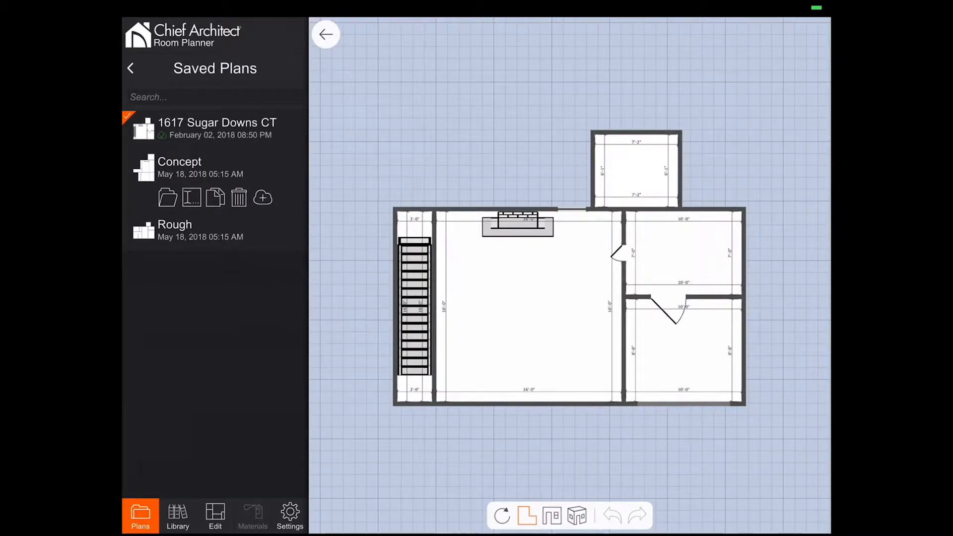
- Leave Room Planner after reviewing the saved 'Concept' plan so Chief Architect launches
left_click(214, 231)
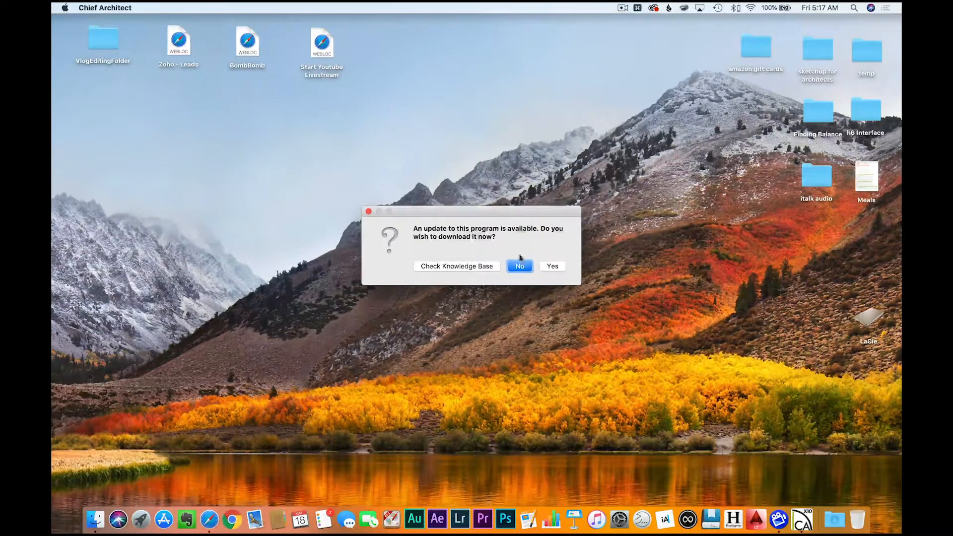
- Decline the program update and begin importing a Room Planner file
left_click(519, 265)
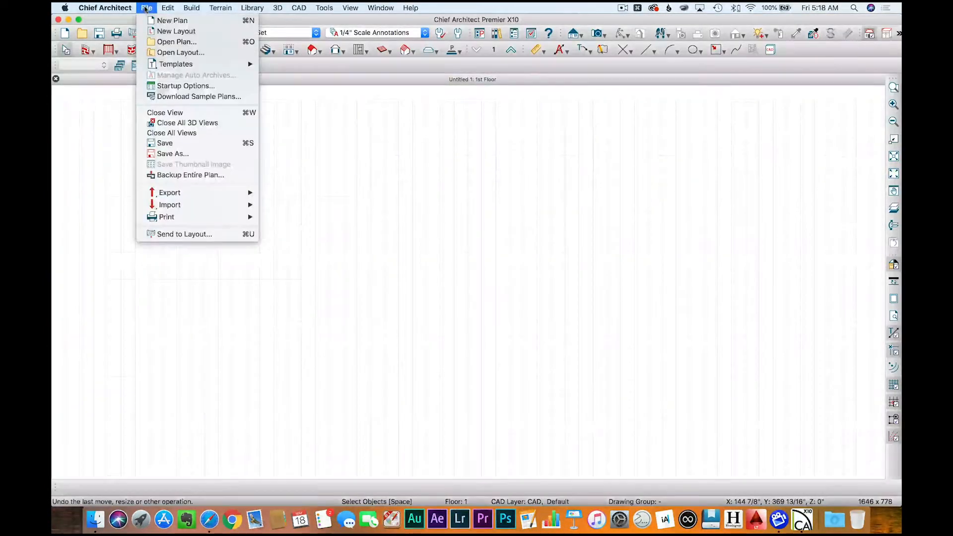
mouse_move(169, 205)
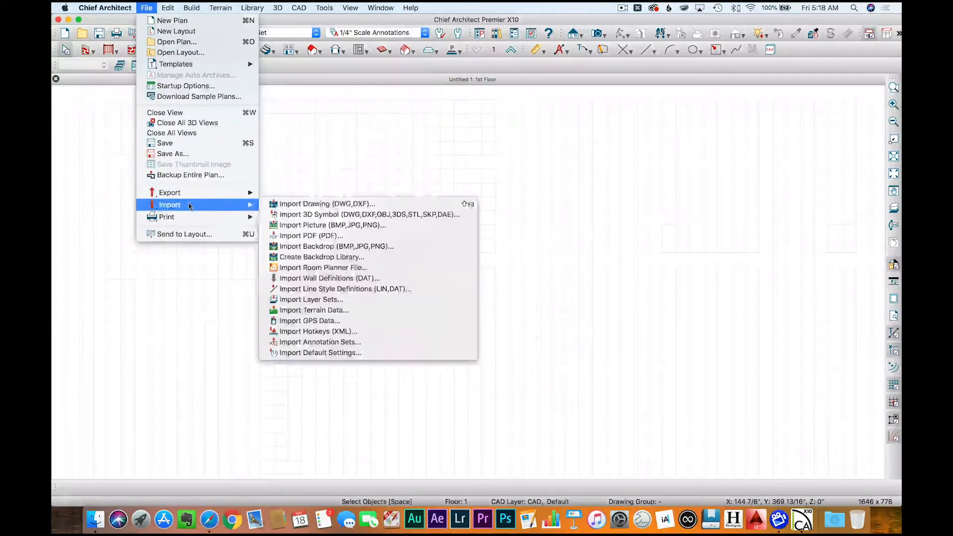
mouse_move(327, 204)
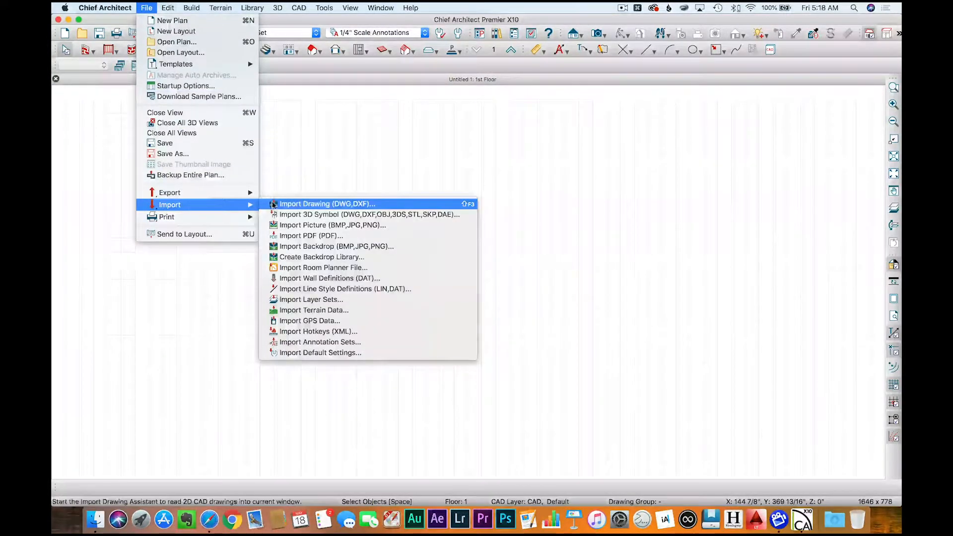
mouse_move(323, 267)
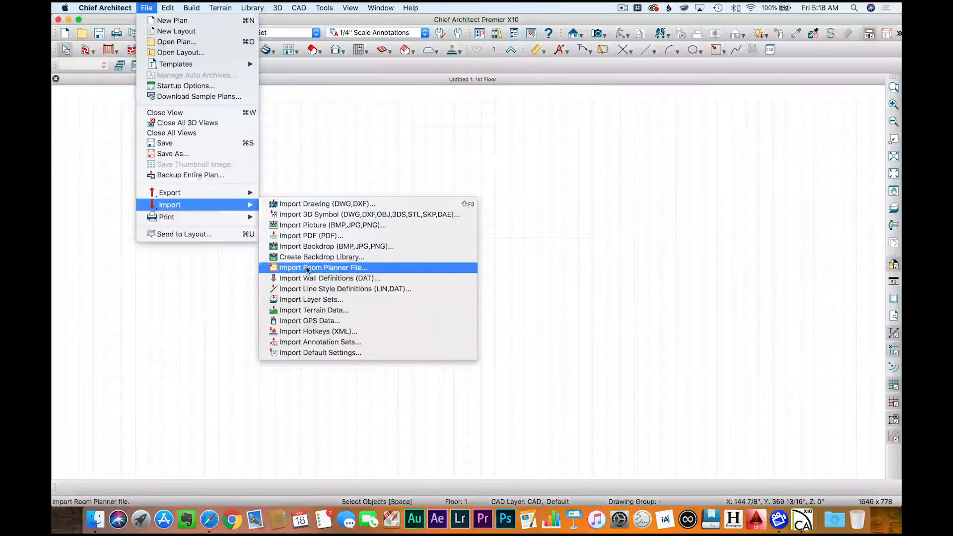
left_click(323, 267)
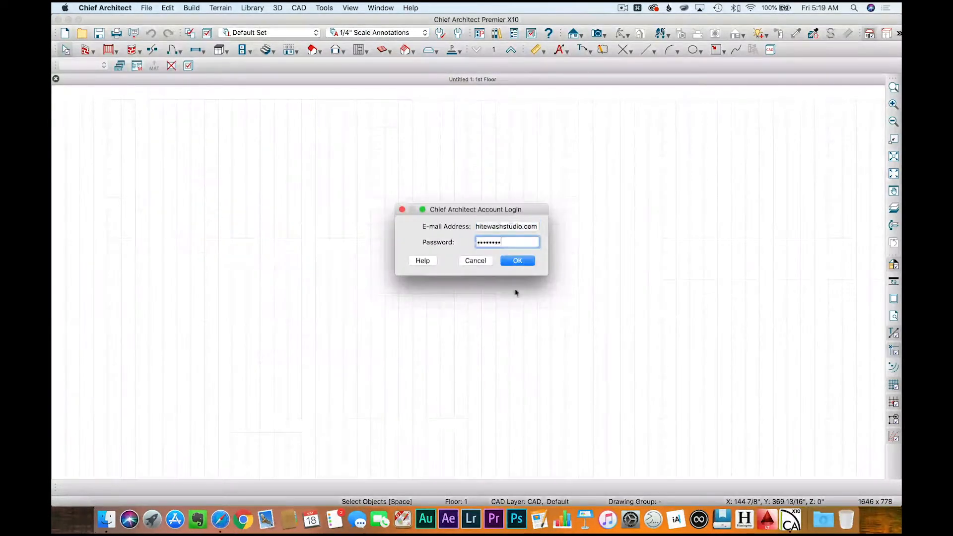
- Confirm the account login, then import the 'Rough' Room Planner plan
left_click(517, 260)
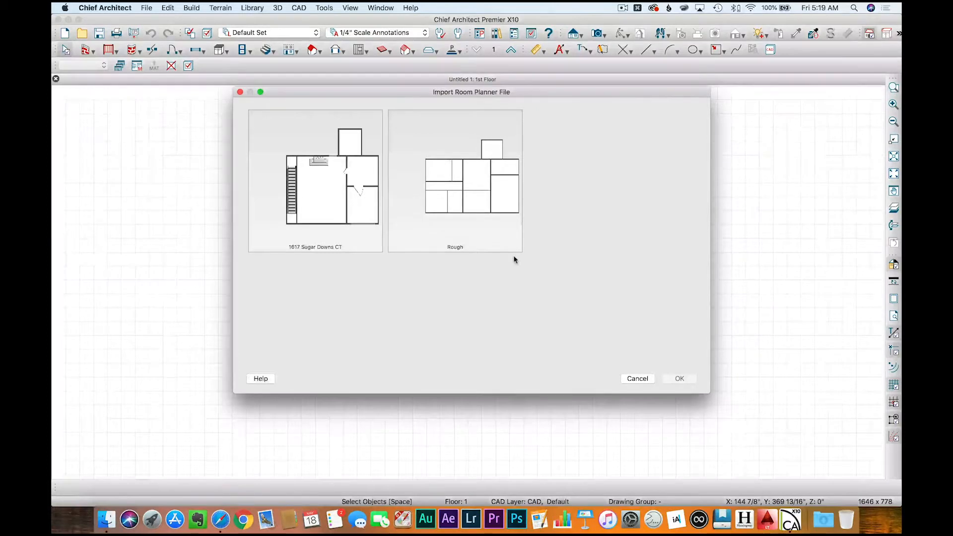
left_click(455, 182)
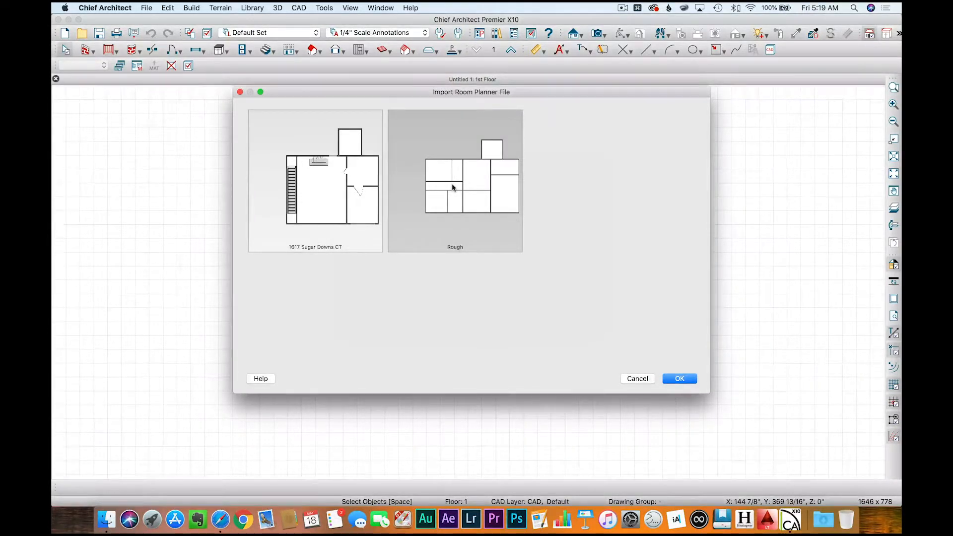
left_click(679, 378)
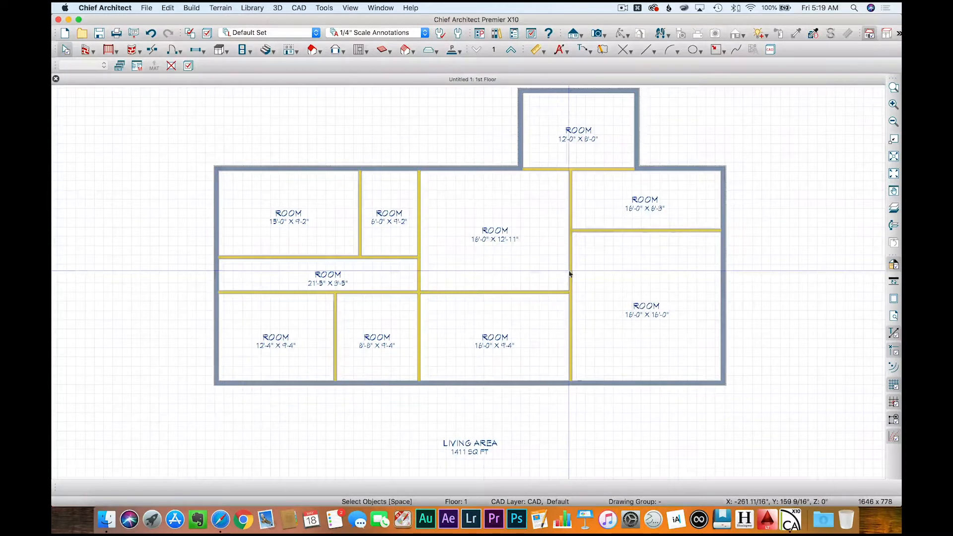
- Select the Rough plan's bottom exterior wall to show its length and offset dimensions
left_click(569, 274)
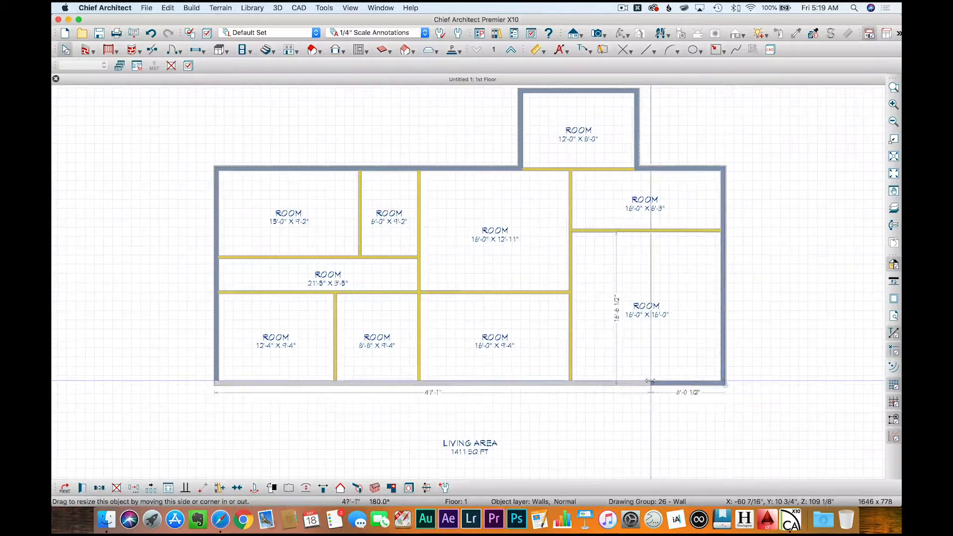
- Drag the bottom wall's right end leftward until it reads 38'-7"
left_click_drag(649, 382, 593, 382)
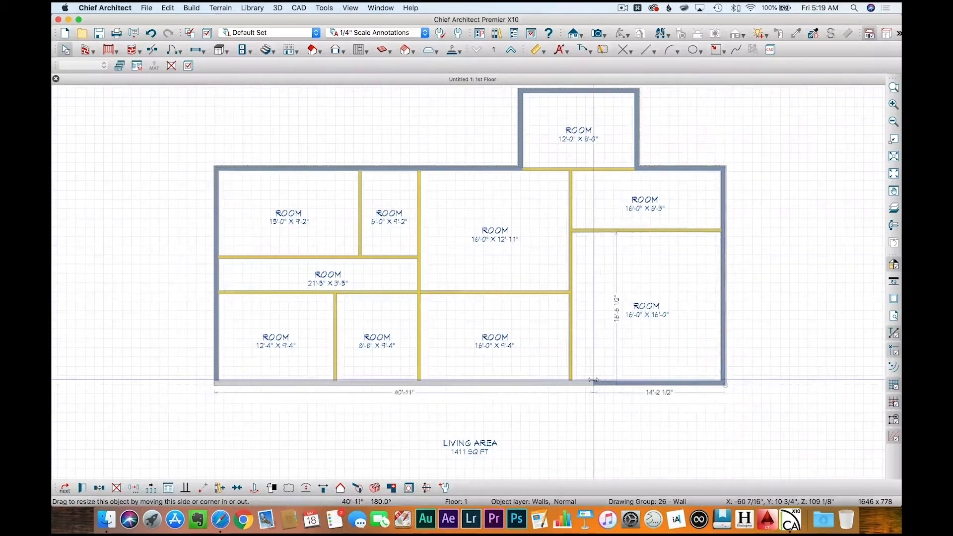
left_click_drag(592, 380, 574, 379)
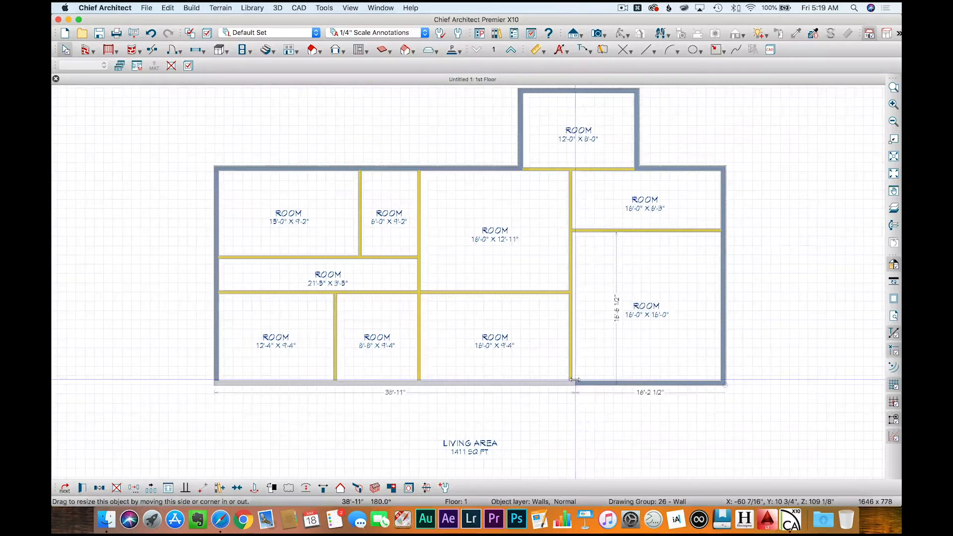
left_click_drag(572, 381, 574, 381)
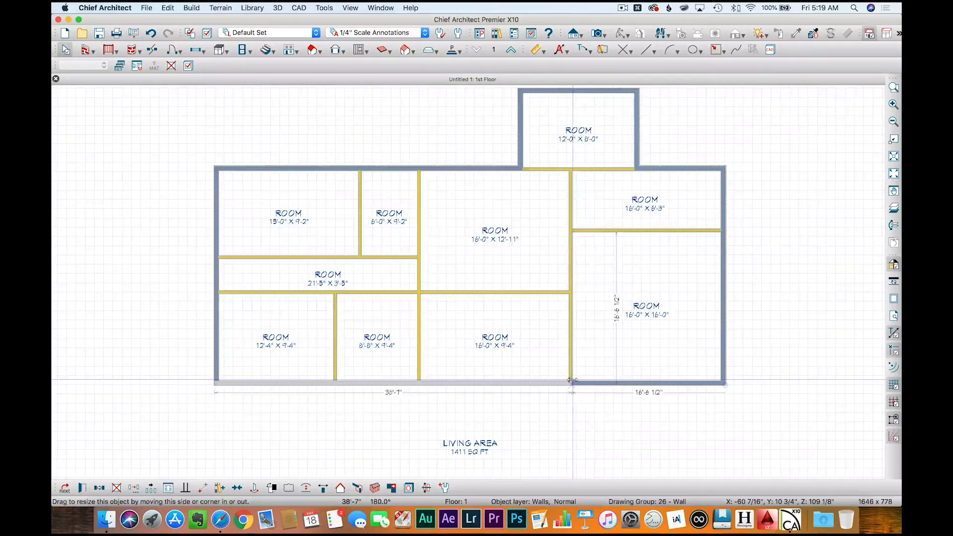